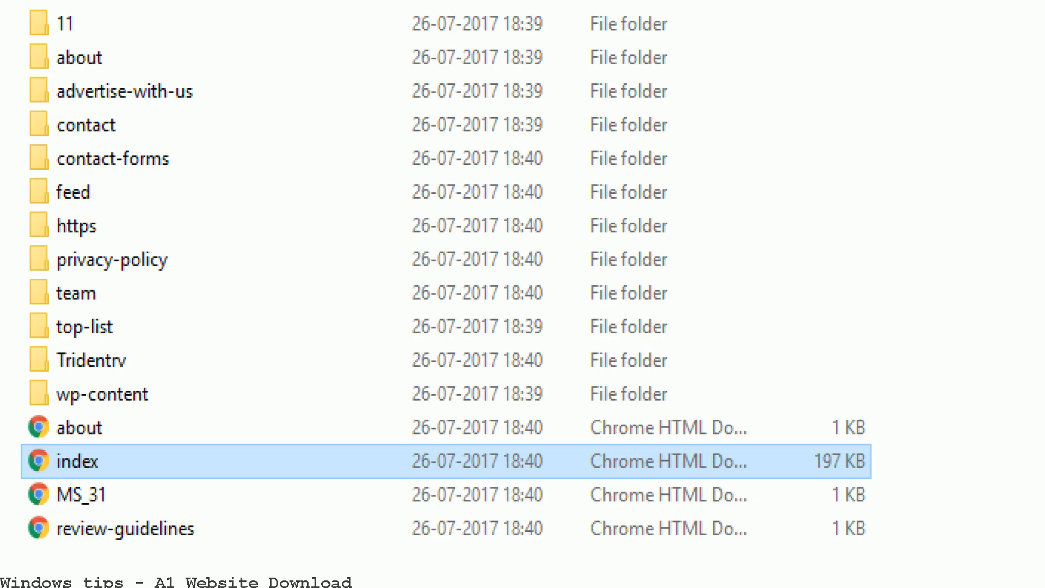
Open the downloaded site's index HTML file from File Explorer in the View website tab
double_click(76, 461)
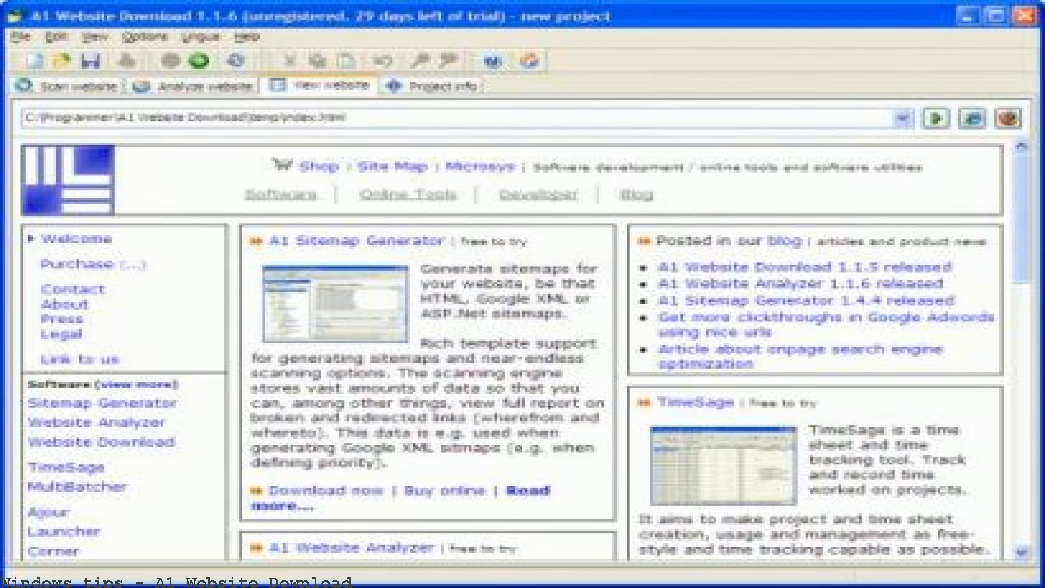
Review the Download options, then display the mbcsmbmcp.css source in the View source tab
left_click(83, 98)
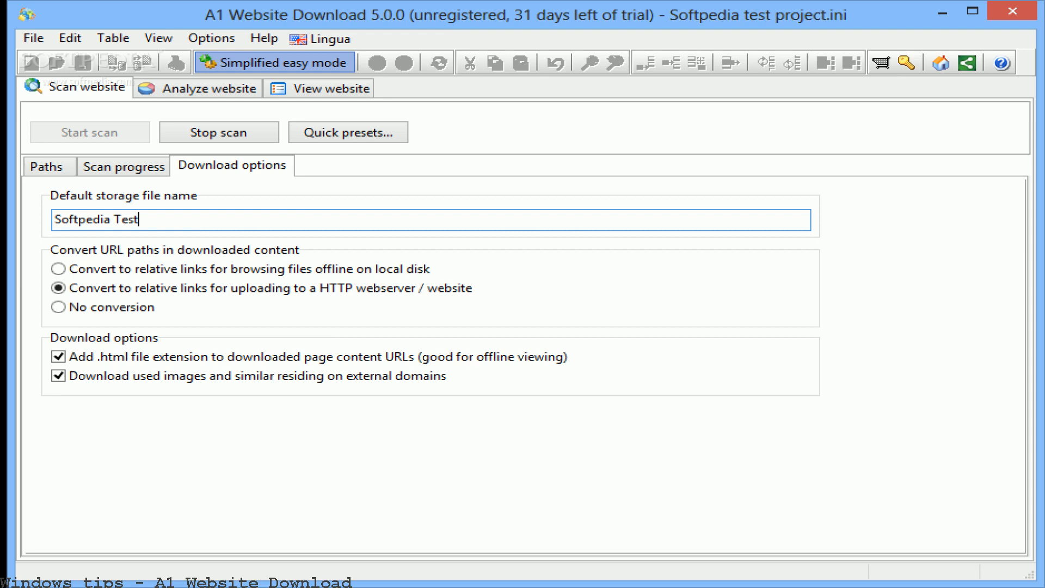
left_click(53, 31)
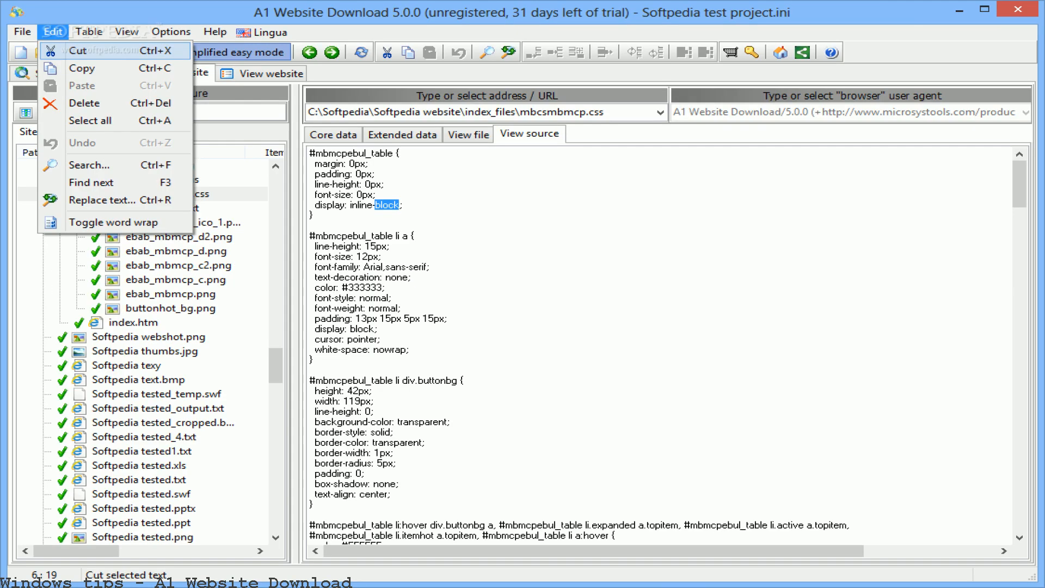